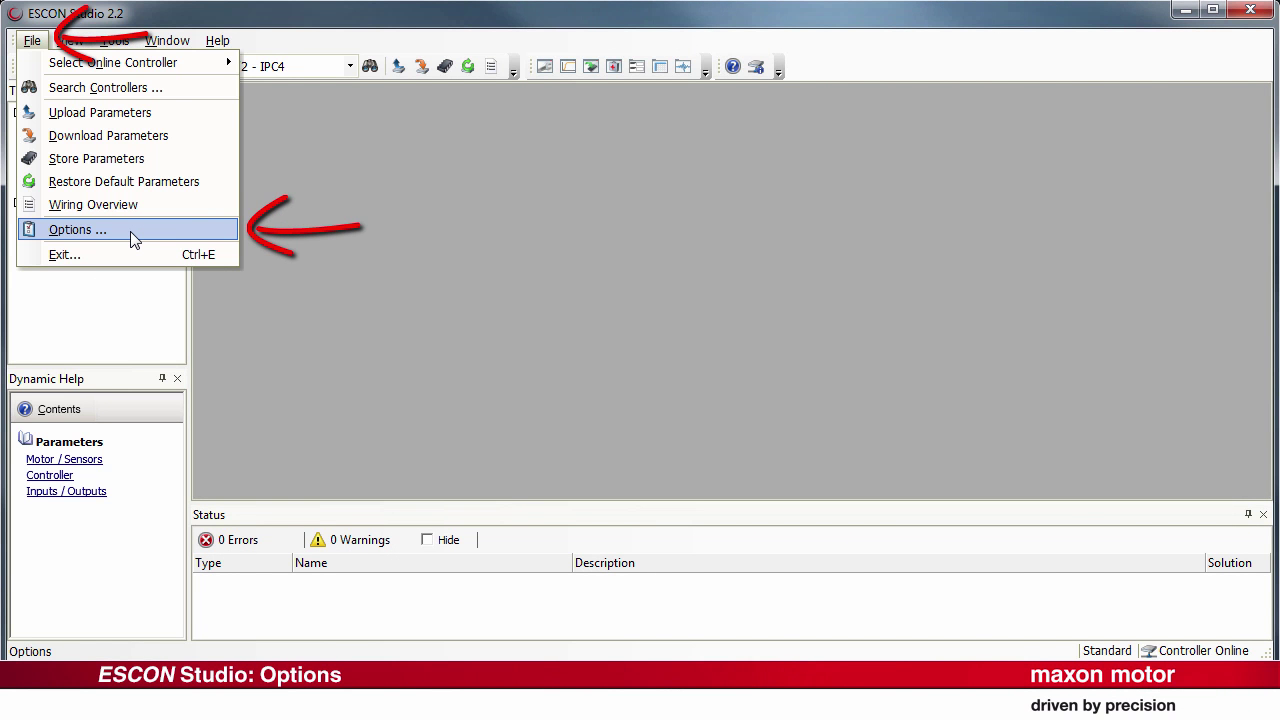
- Bring up ESCON Studio's Options dialog from the File menu
left_click(76, 228)
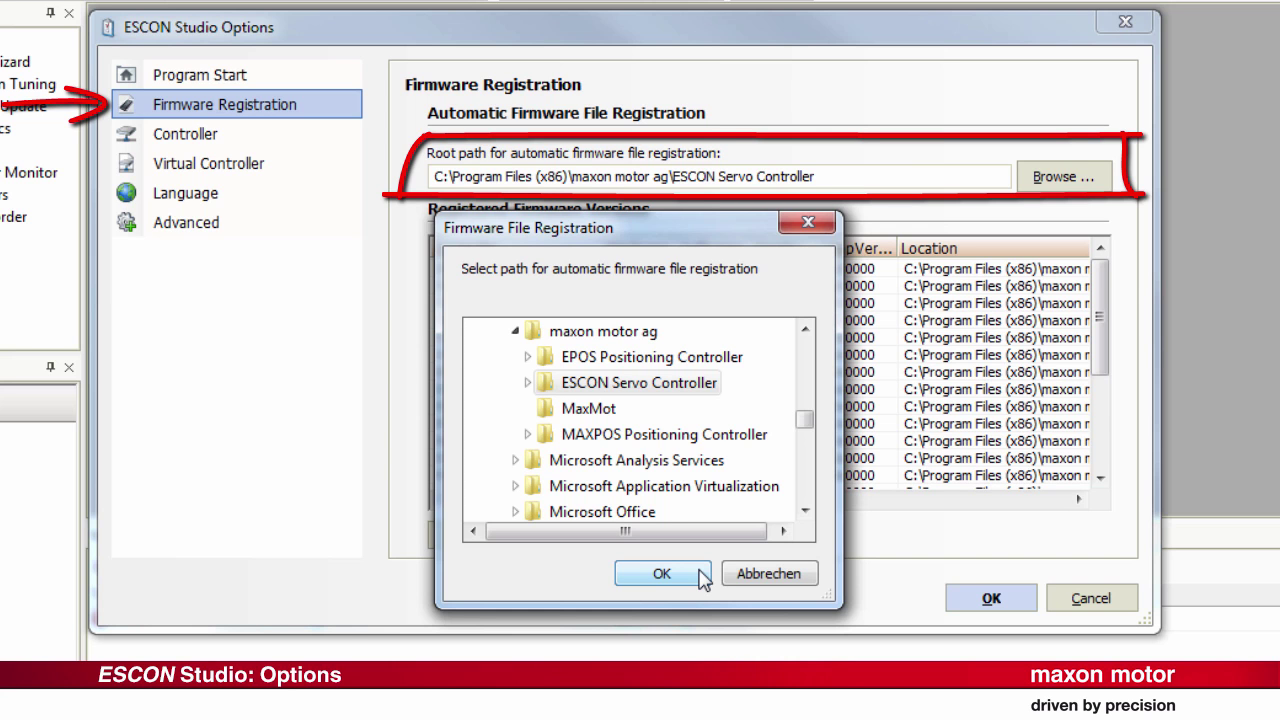
- Accept the ESCON Servo Controller firmware folder and show the Controller scanning page
left_click(660, 572)
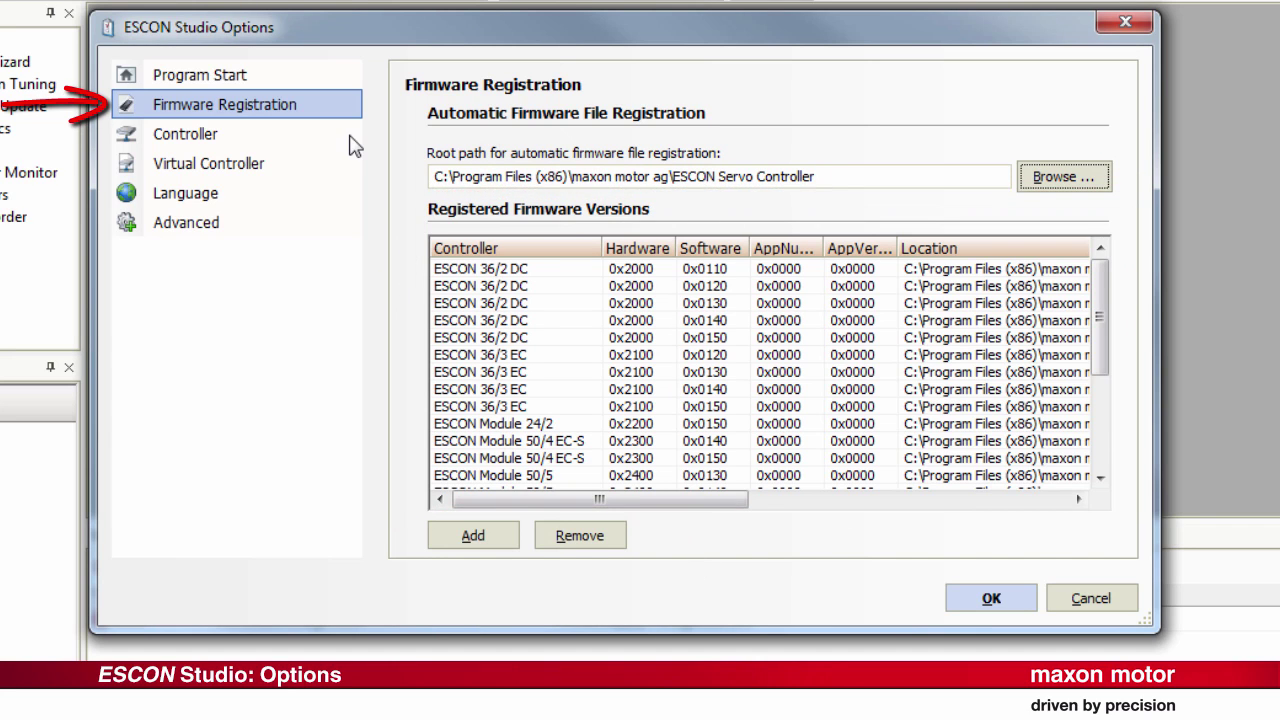
left_click(184, 132)
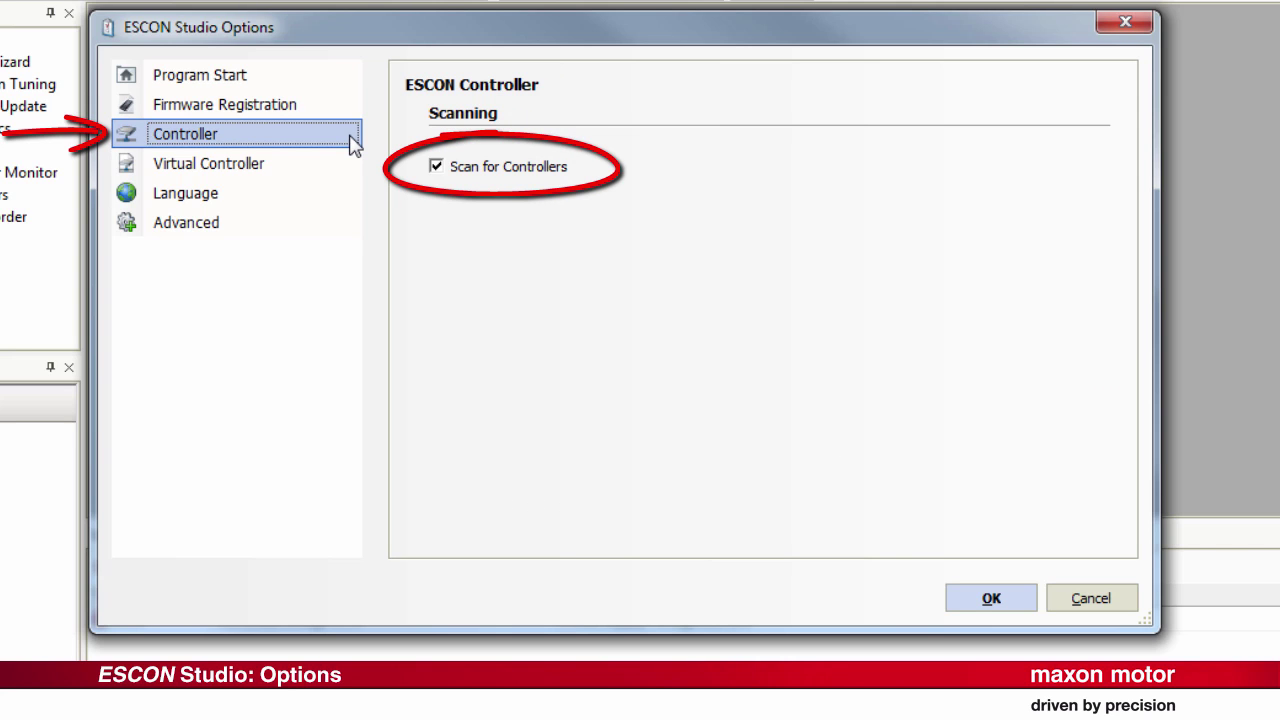
- Enable Scan for Virtual Controllers, then show the Language page with English selected
left_click(208, 164)
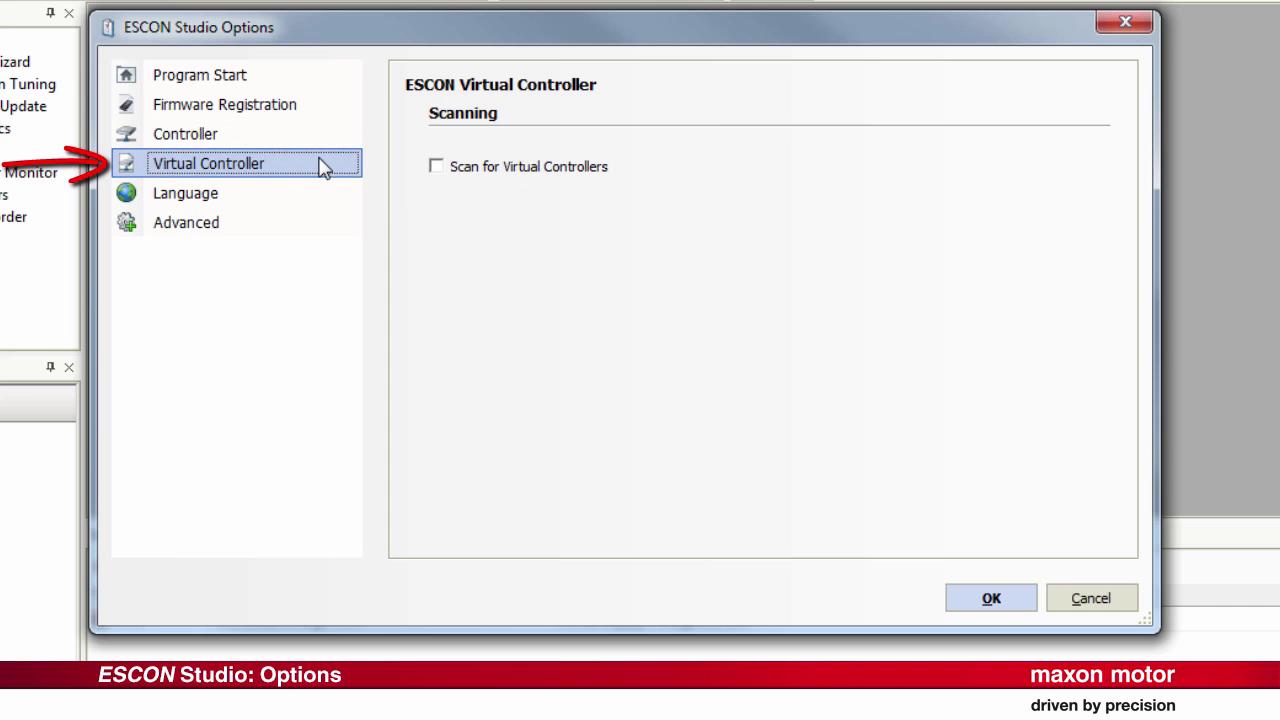
left_click(436, 166)
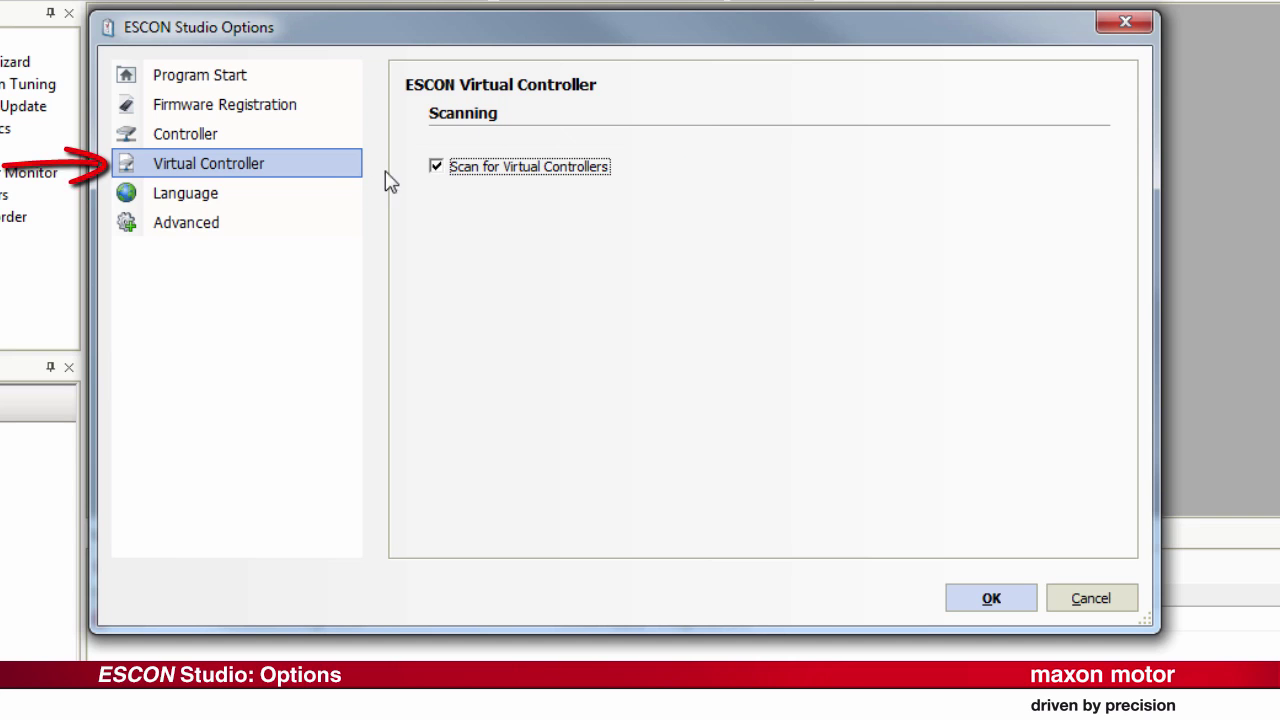
left_click(184, 192)
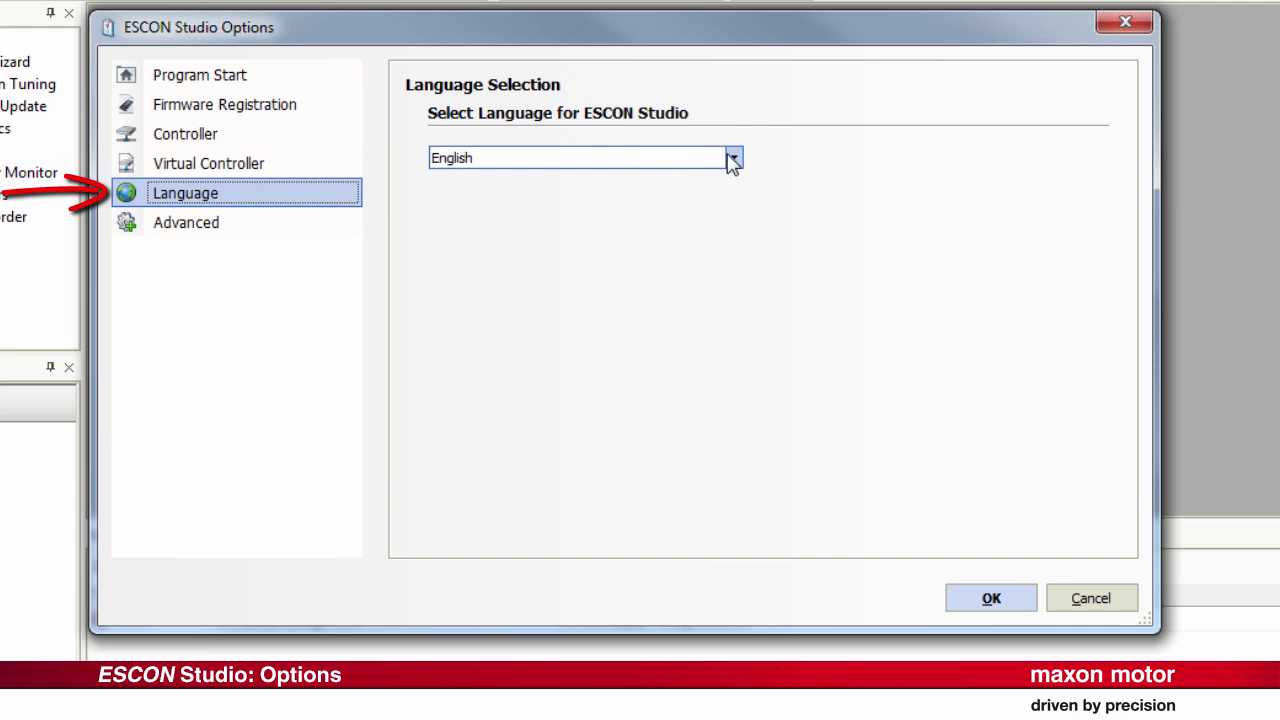
- List the available program languages in the Language dropdown
left_click(732, 156)
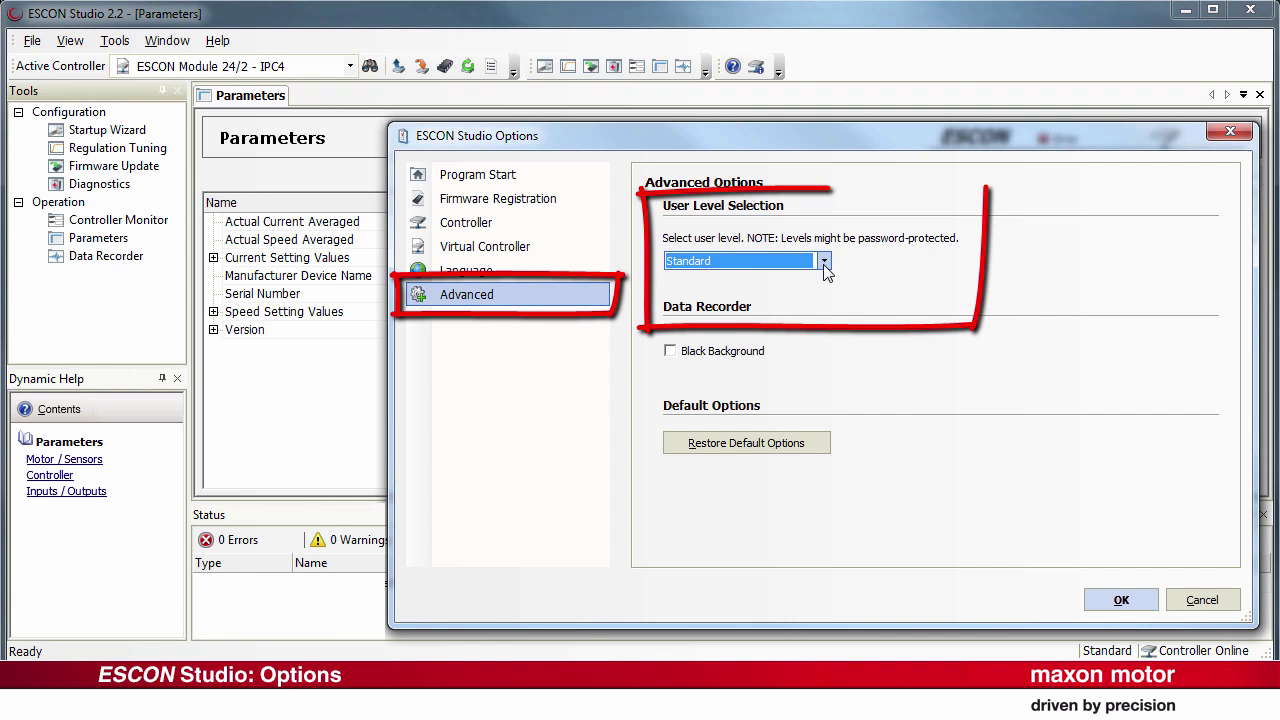
left_click(824, 260)
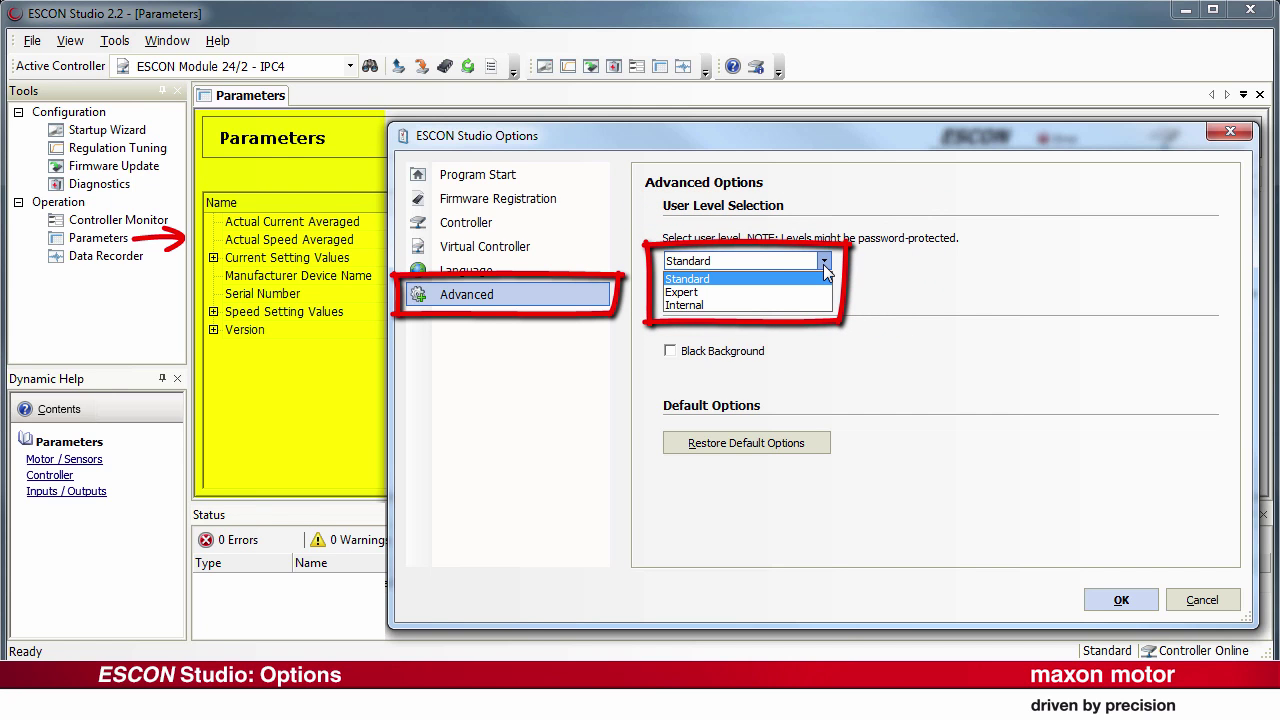
mouse_move(744, 292)
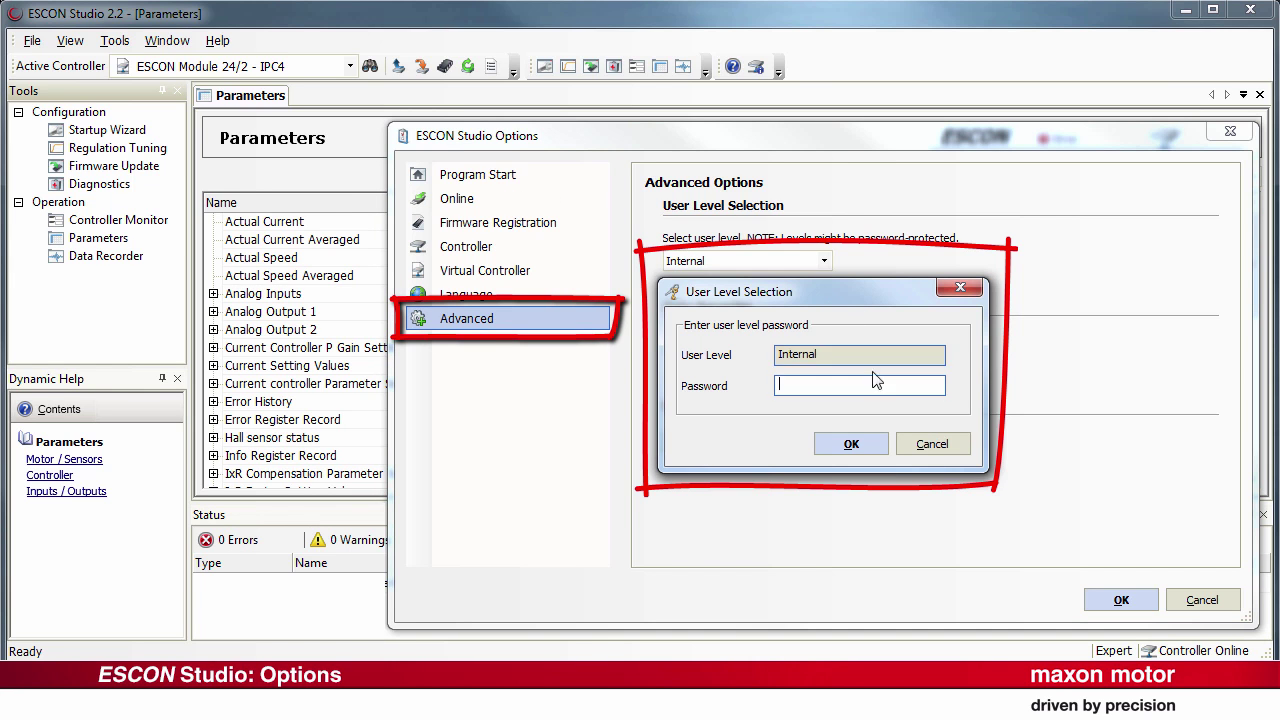
left_click(852, 444)
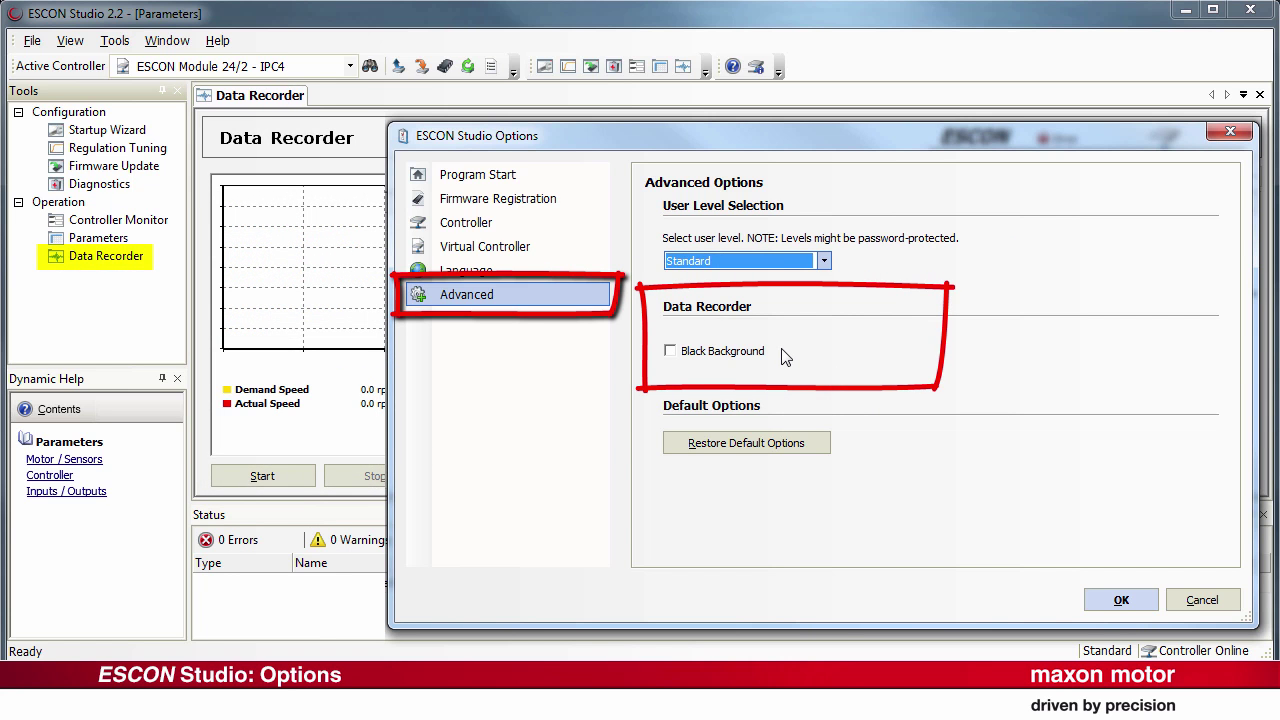
- Enable the data recorder's Black Background, then restore all options to defaults
left_click(668, 352)
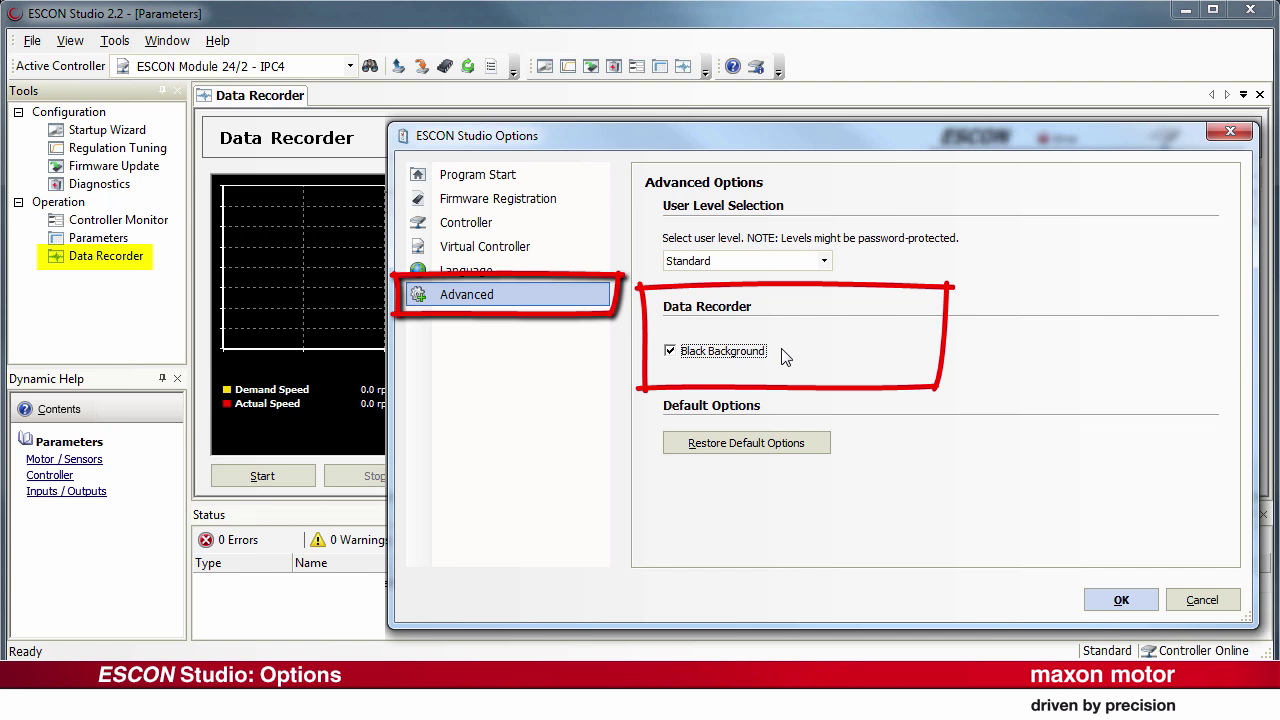
left_click(746, 442)
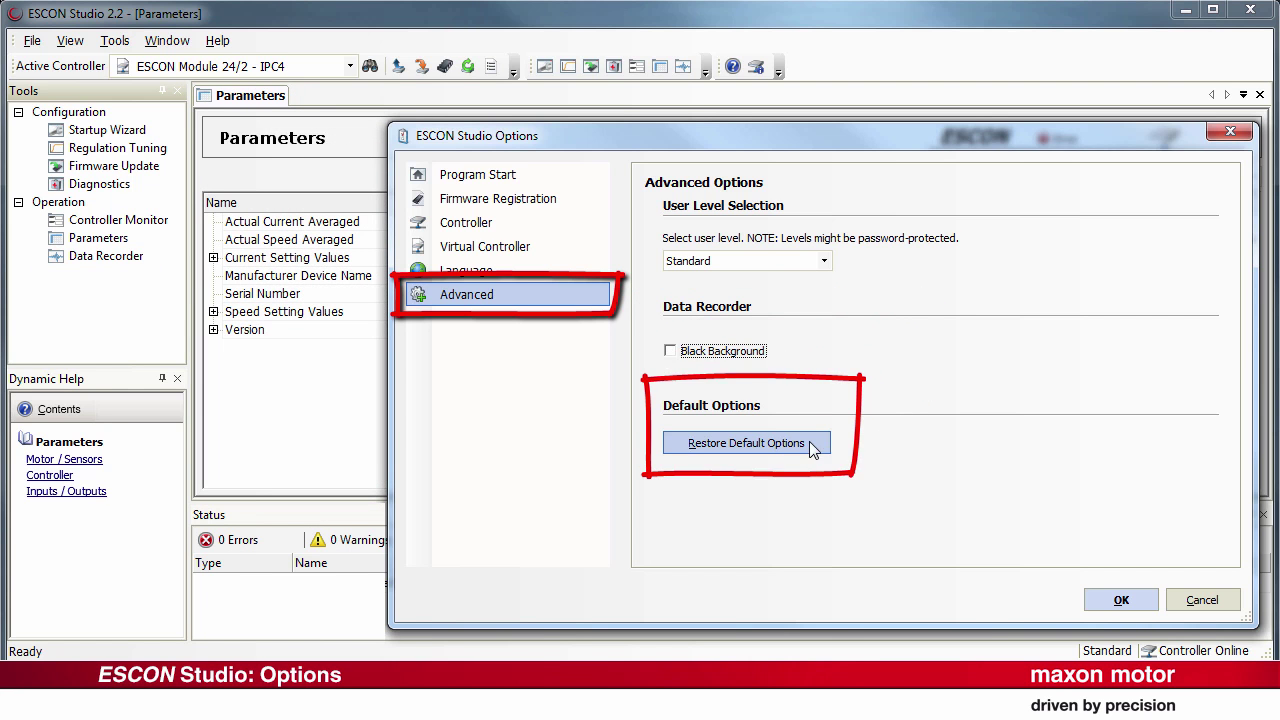